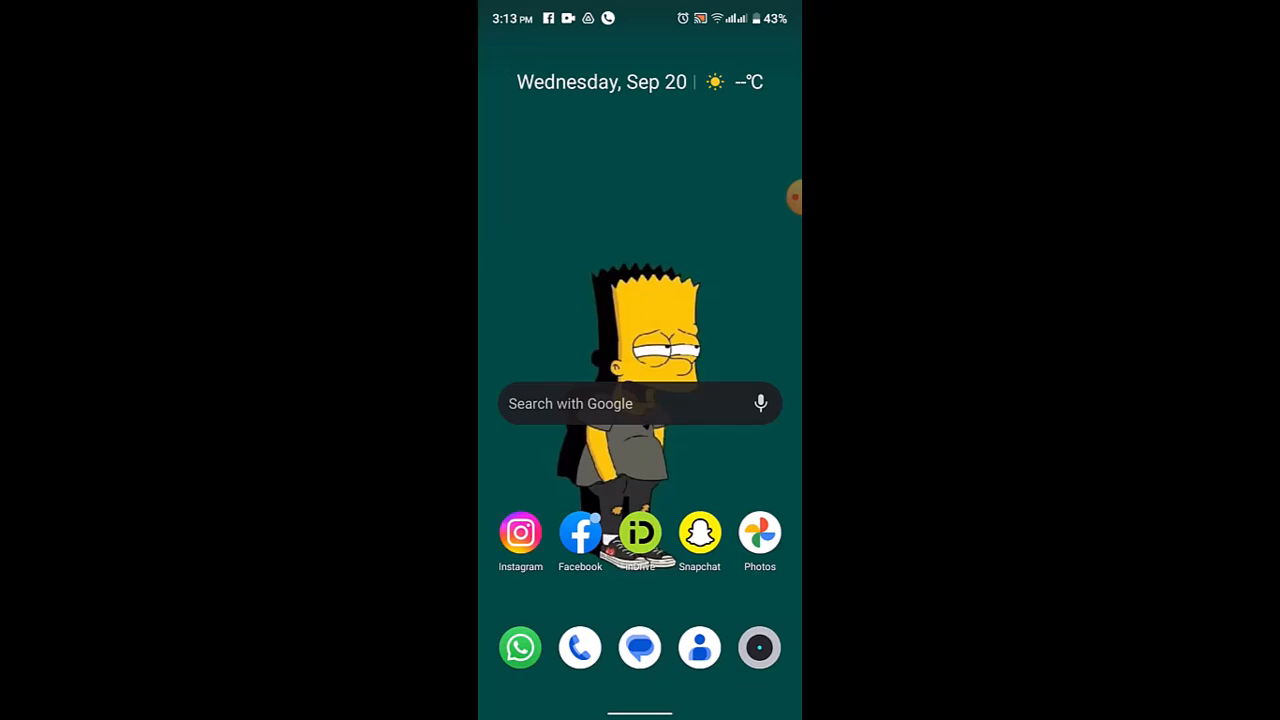
# - Launch Amazon Shopping from the app drawer, reaching its Prime Big Deal Days home page
pyautogui.moveTo(640, 650); pyautogui.dragTo(640, 400)
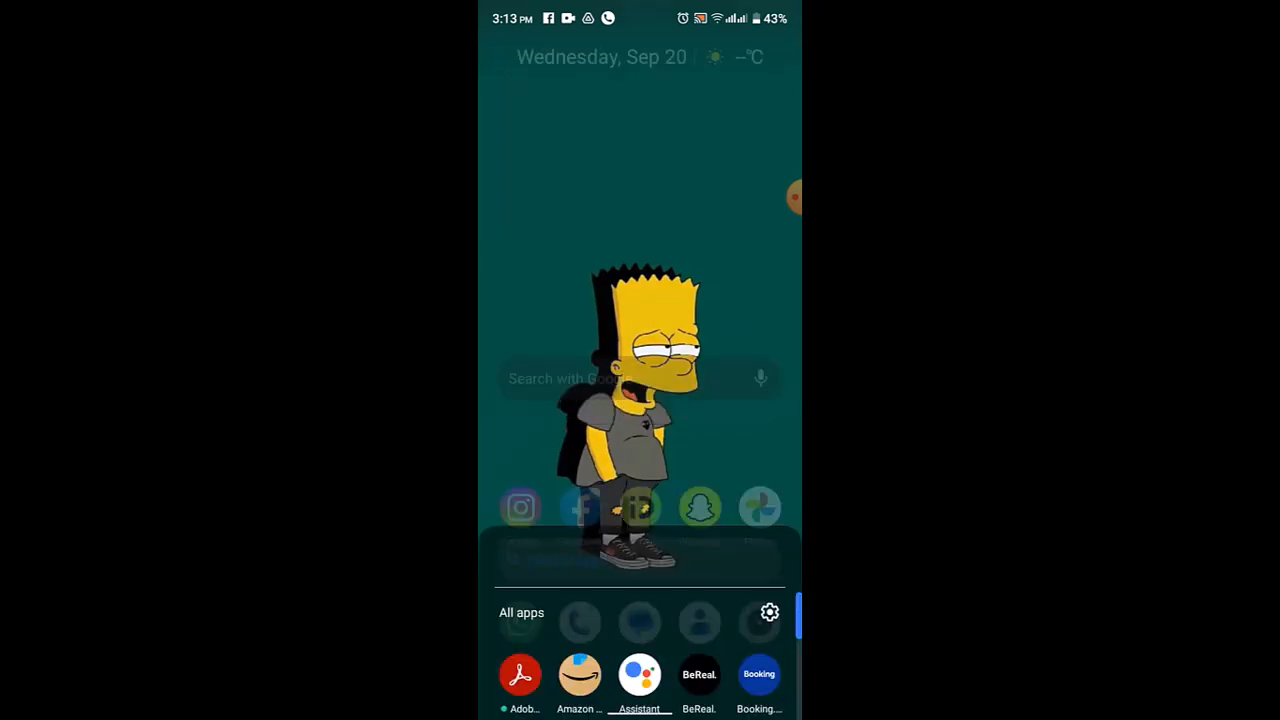
pyautogui.click(580, 675)
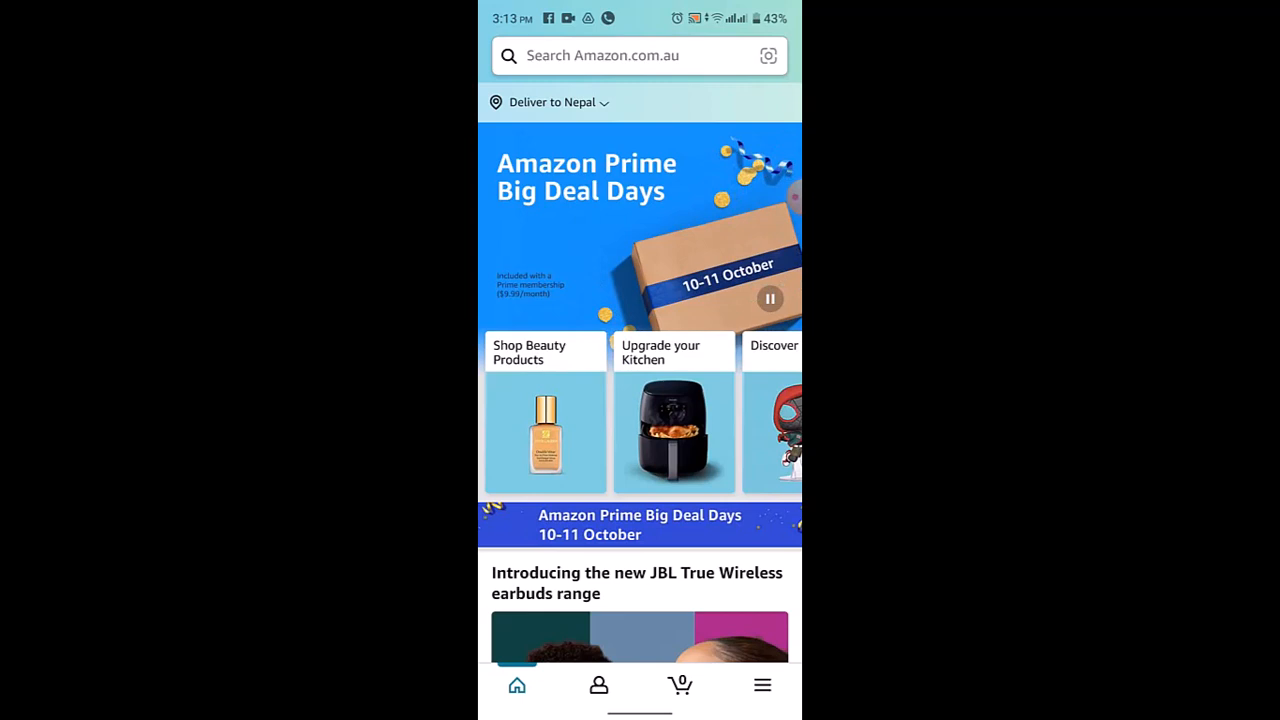
# - Go through the account tab to Your Orders, showing no orders in three months
pyautogui.click(598, 685)
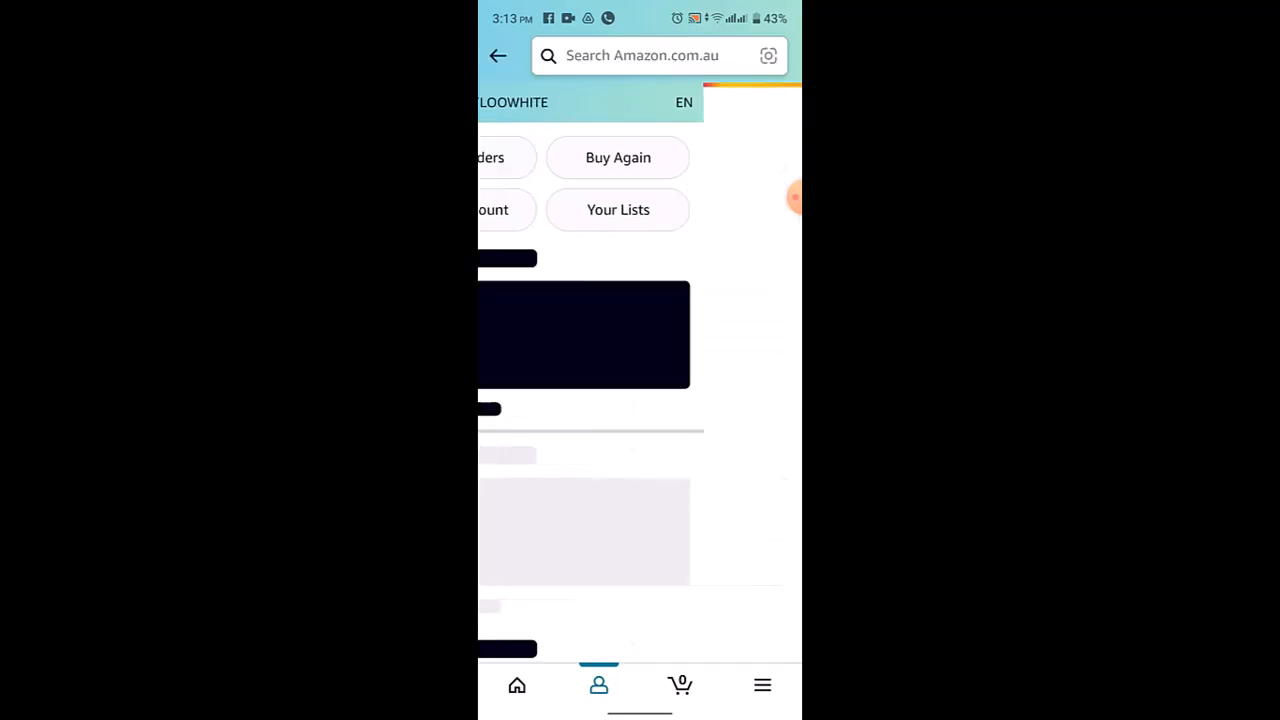
pyautogui.click(489, 157)
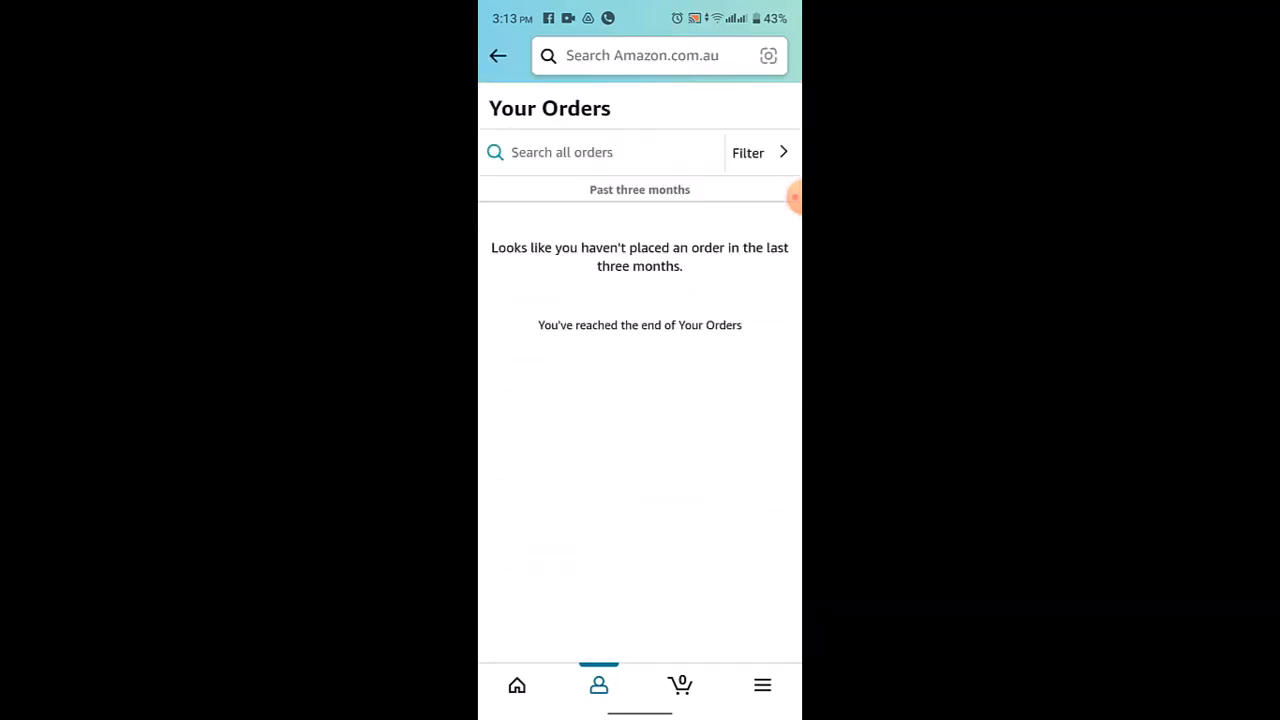